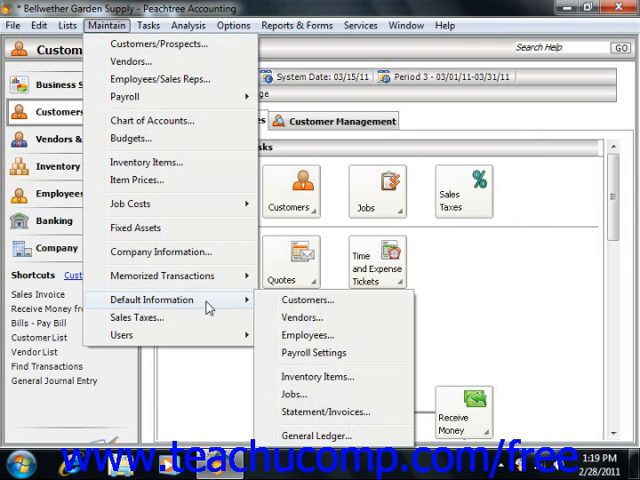
mouse_move(304, 392)
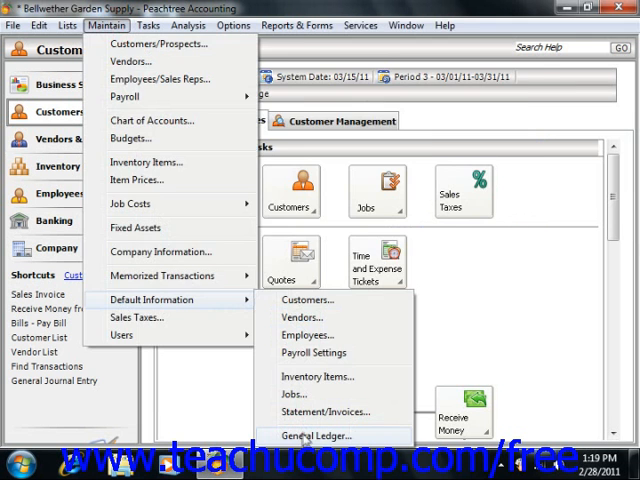
Step: Keep Retained Earnings (39005) as the rounding account in General Ledger Defaults and confirm
click(312, 436)
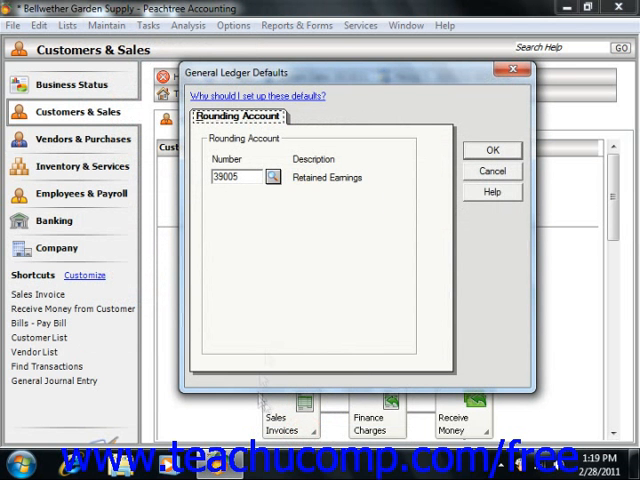
mouse_move(332, 270)
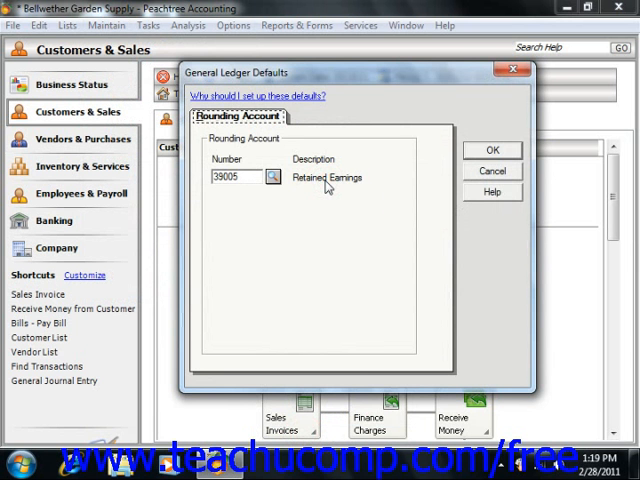
mouse_move(488, 152)
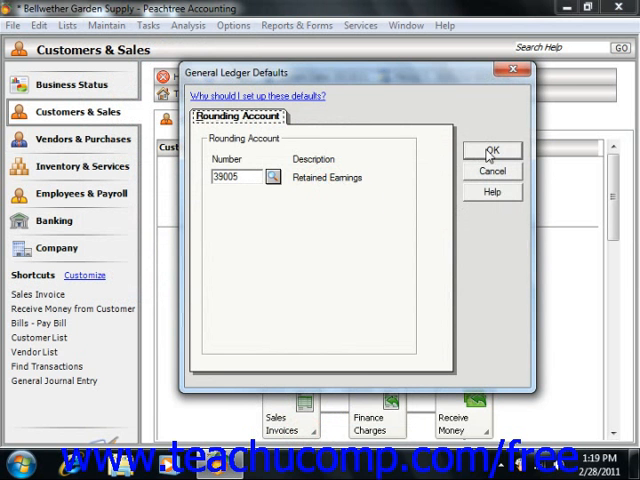
click(492, 152)
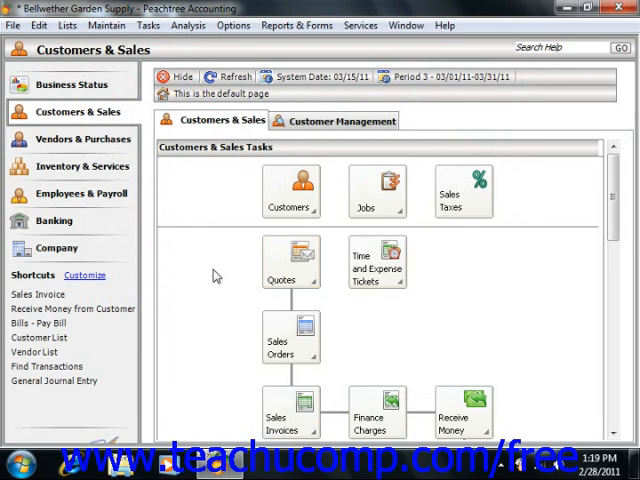